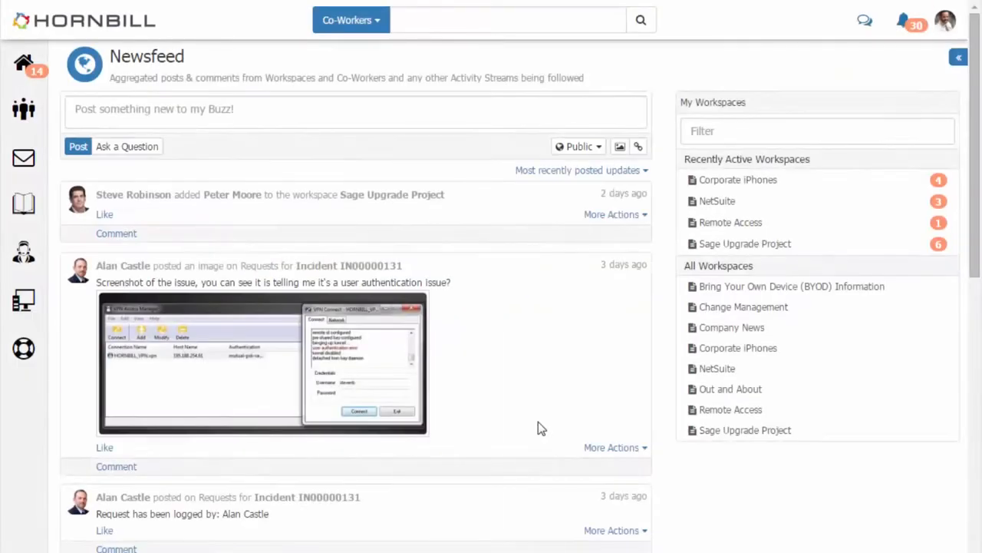
Step: Switch from the newsfeed to the Service Manager Request List with all 11 requests
left_click(23, 252)
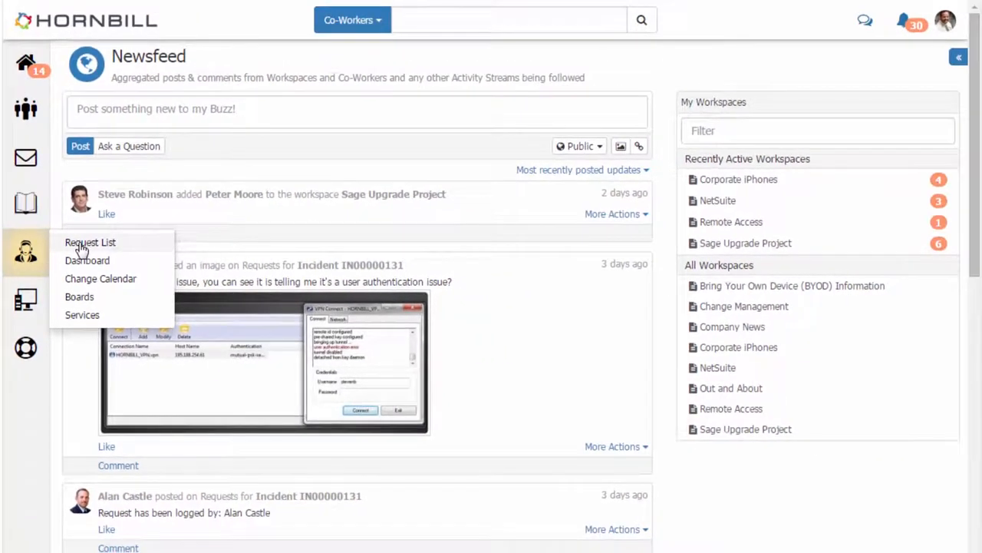
left_click(89, 242)
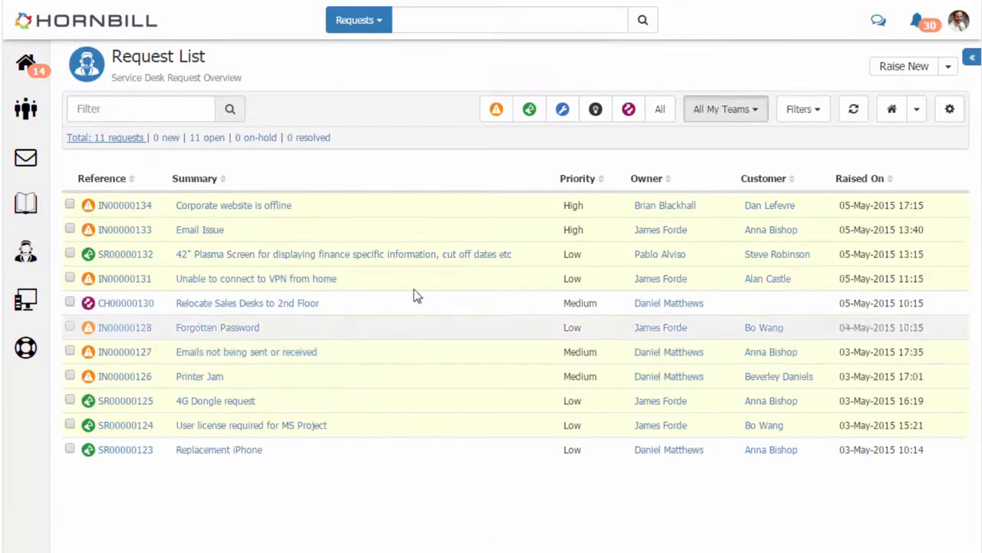
mouse_move(366, 359)
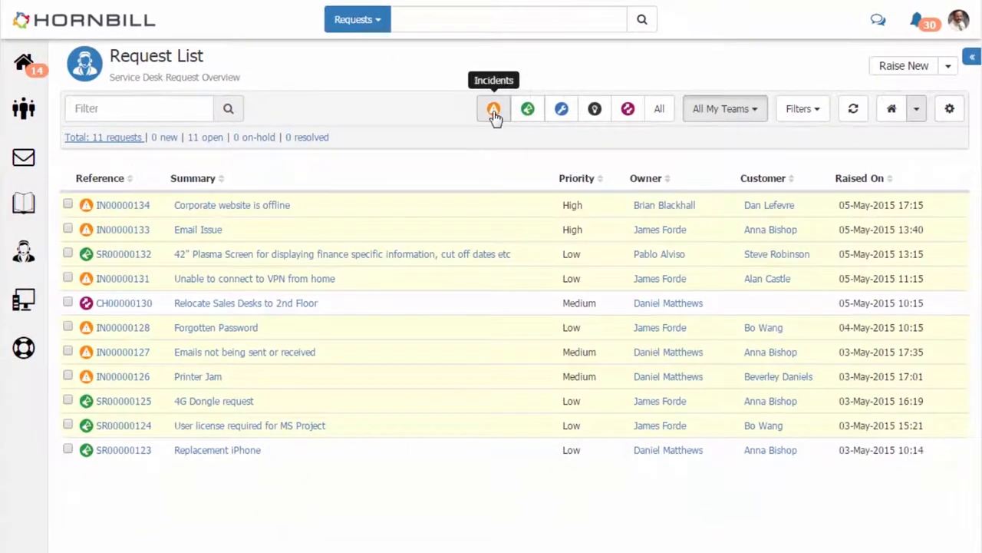
Step: Filter the request list to incidents for the Service Desk team, leaving six requests
left_click(494, 107)
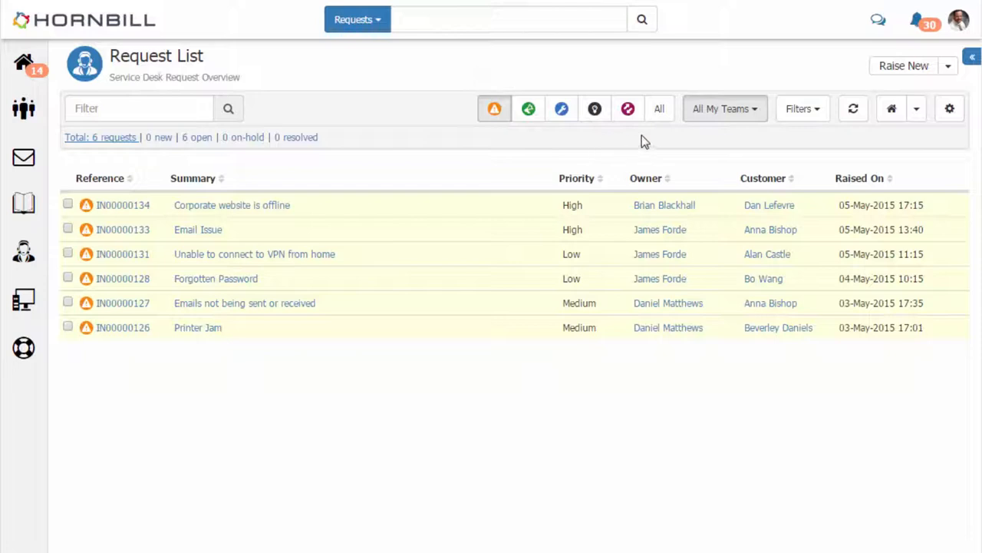
left_click(725, 107)
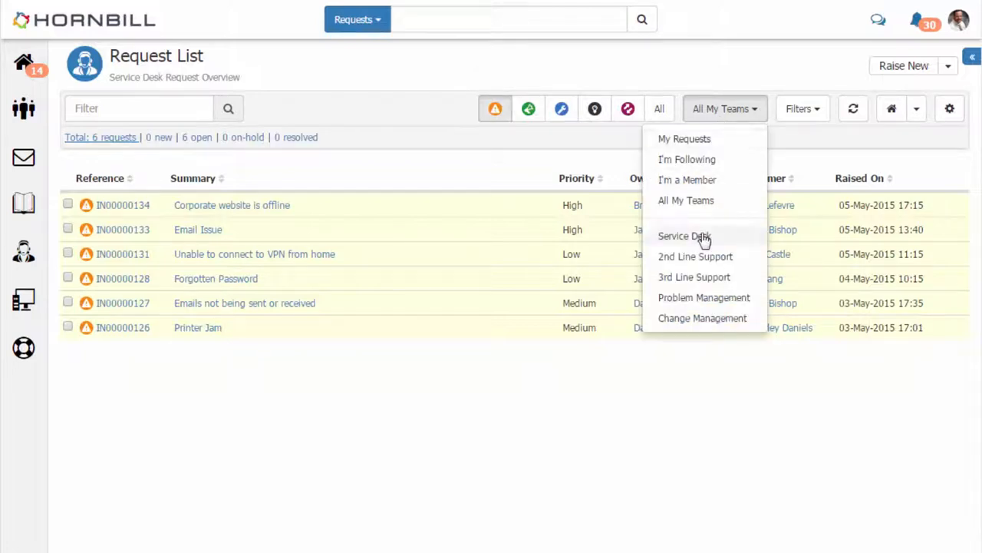
left_click(684, 236)
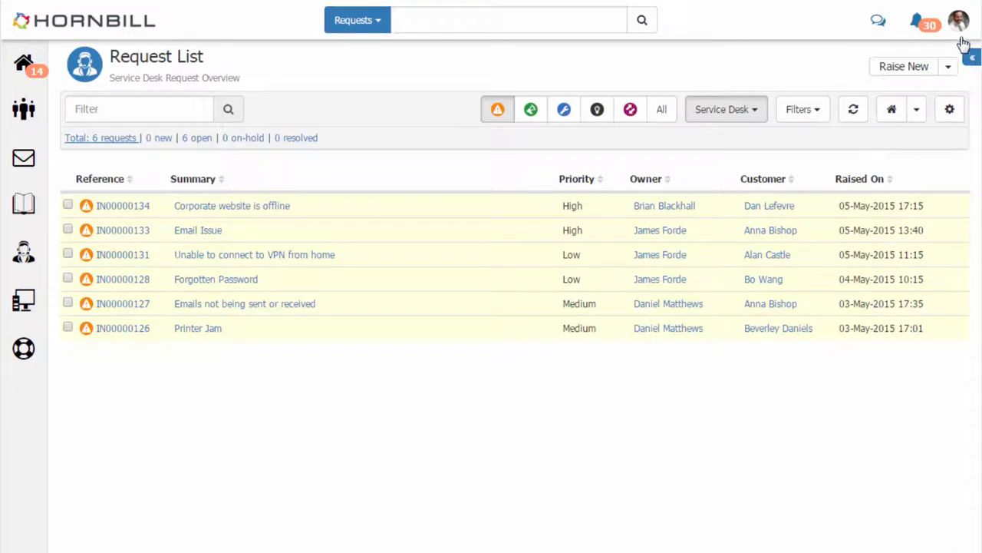
Step: Log out via the account menu and sign back in
left_click(959, 20)
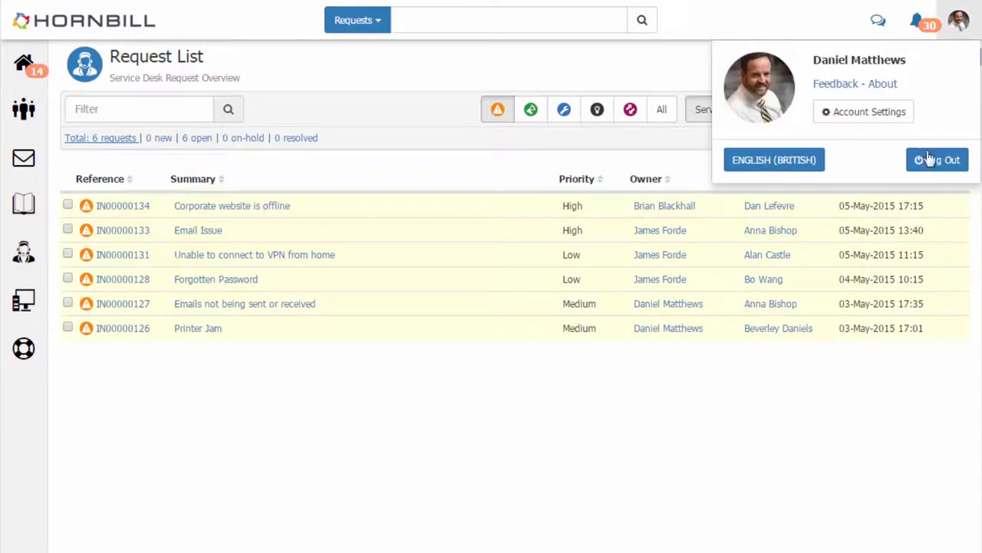
left_click(936, 160)
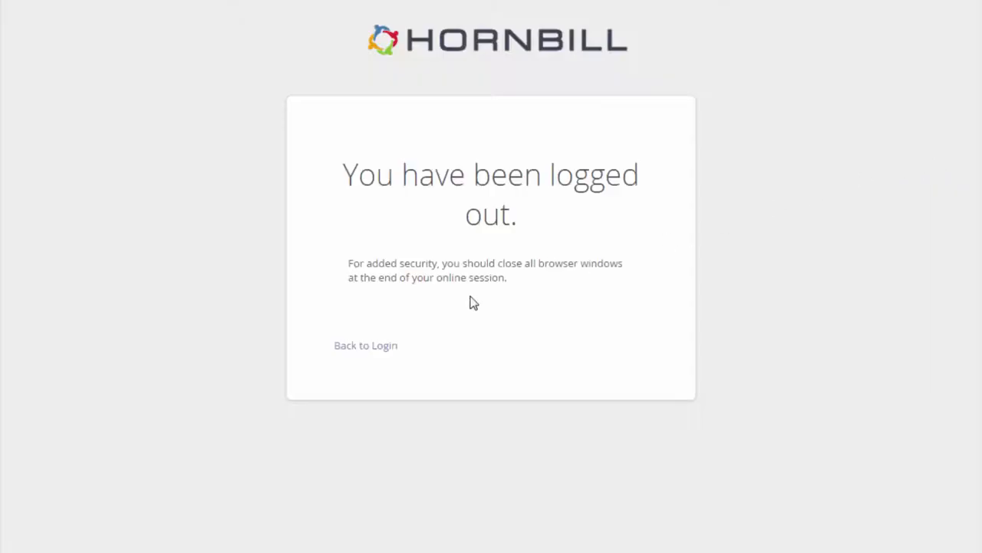
left_click(365, 344)
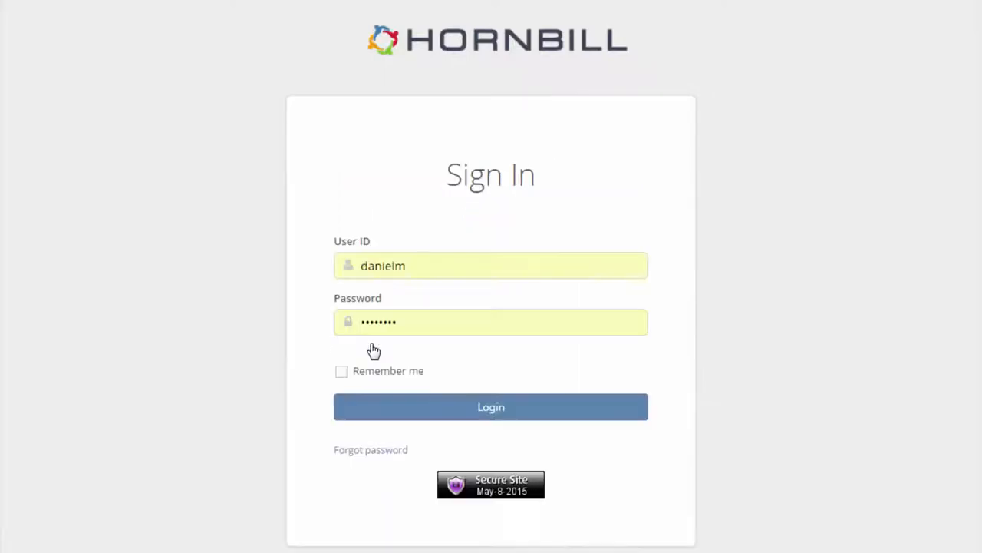
mouse_move(491, 407)
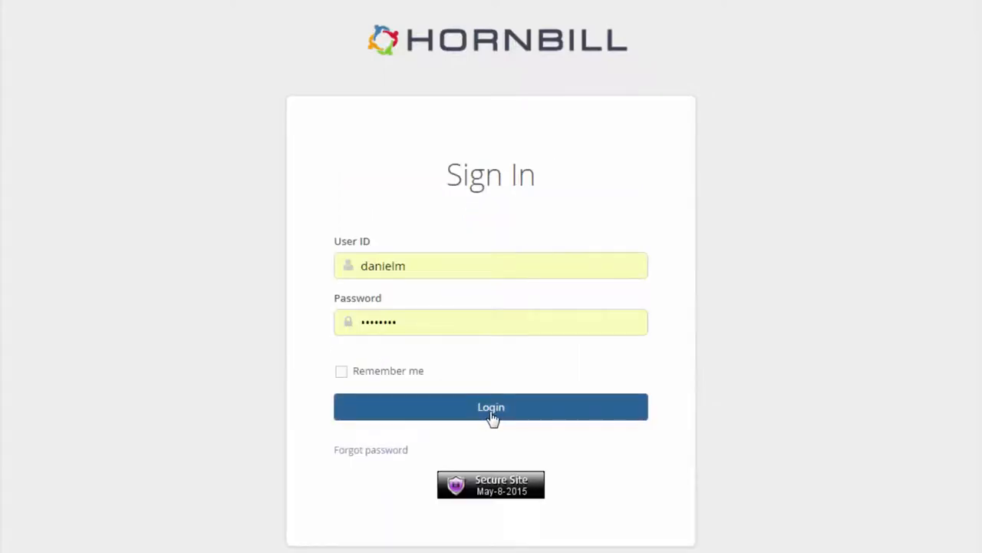
left_click(491, 407)
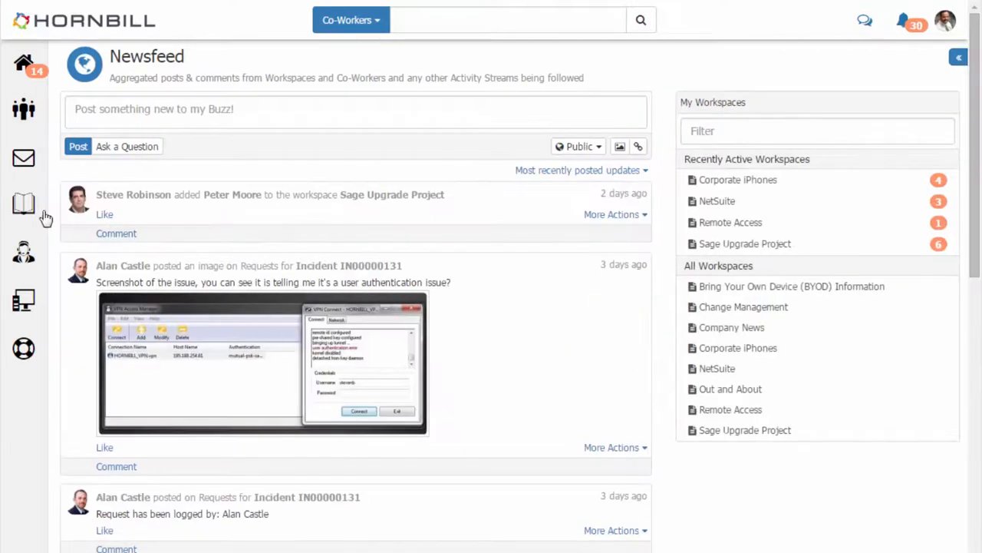
Step: Return to the Request List, still filtered to the six Service Desk incidents
left_click(25, 252)
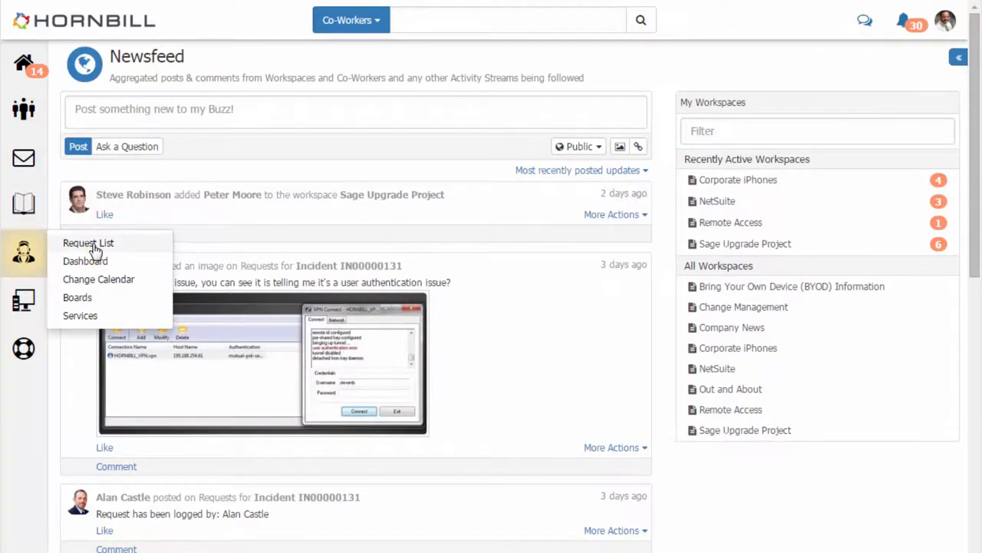
left_click(87, 243)
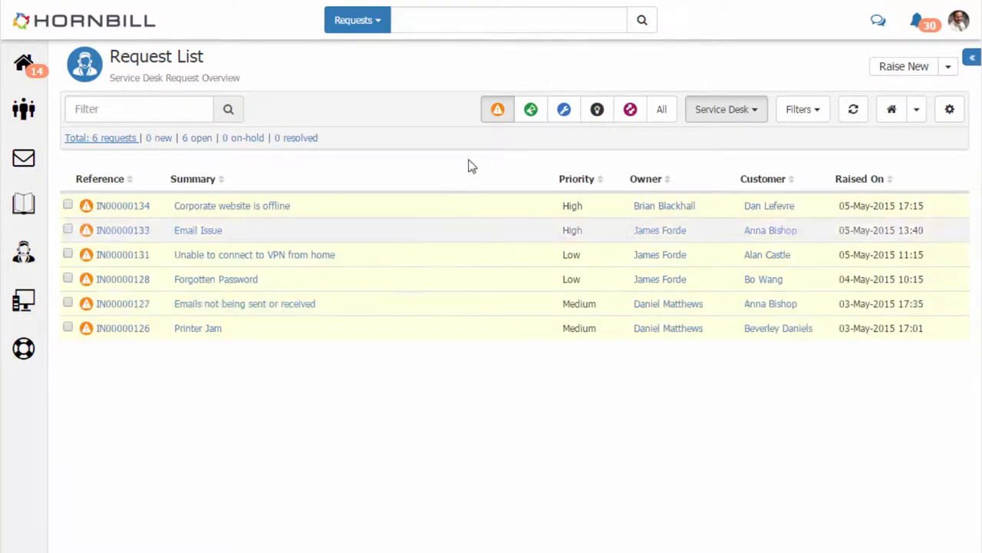
mouse_move(721, 138)
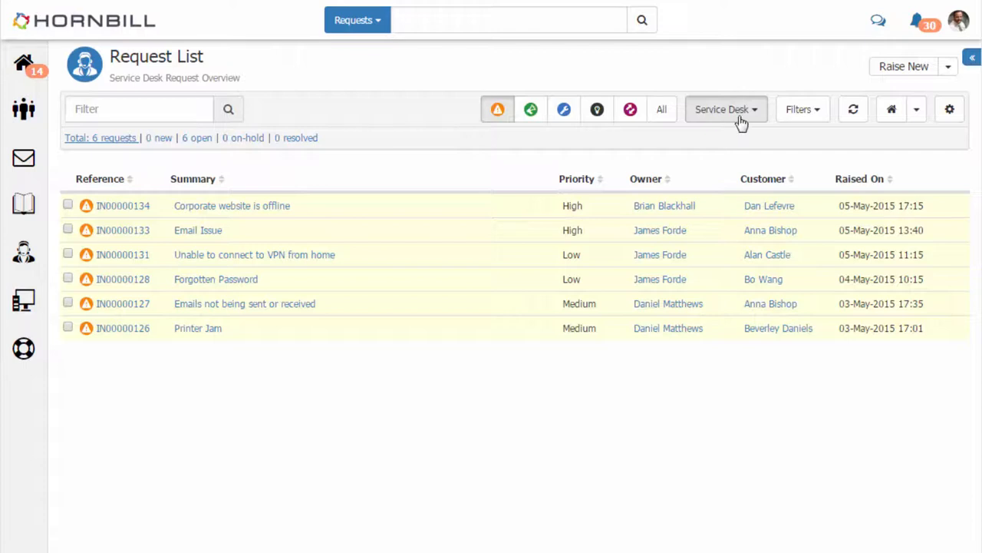
Step: Show change requests for all my teams, leaving a single request listed
left_click(724, 109)
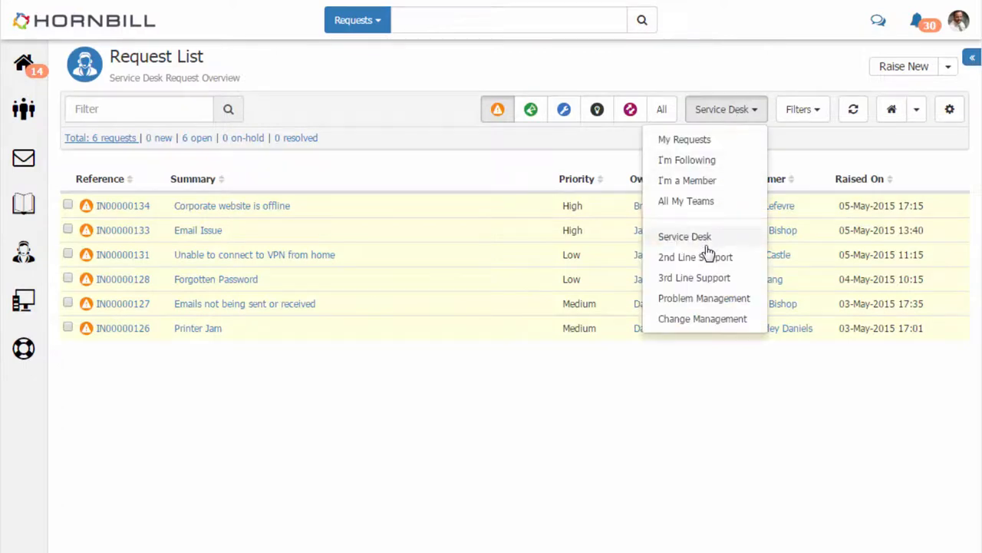
left_click(686, 199)
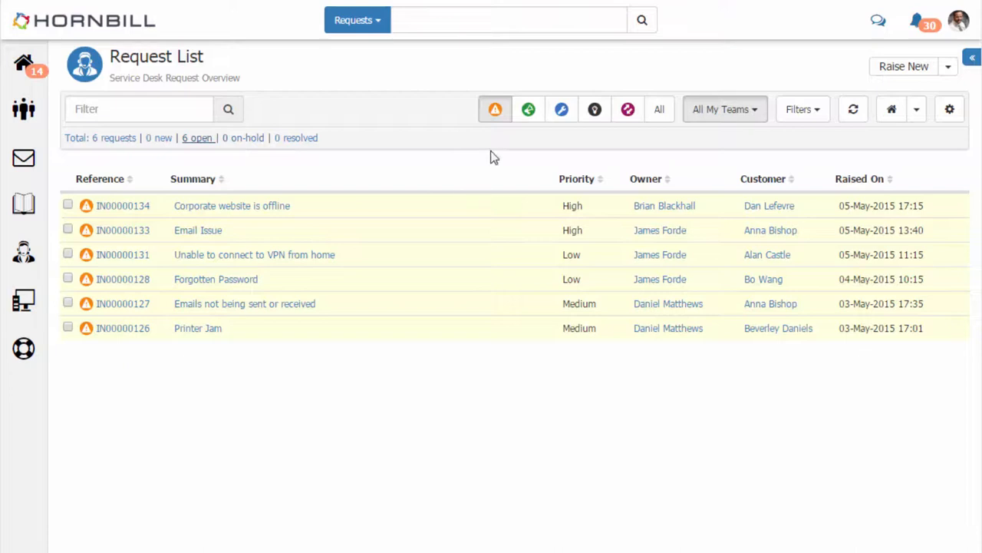
mouse_move(627, 109)
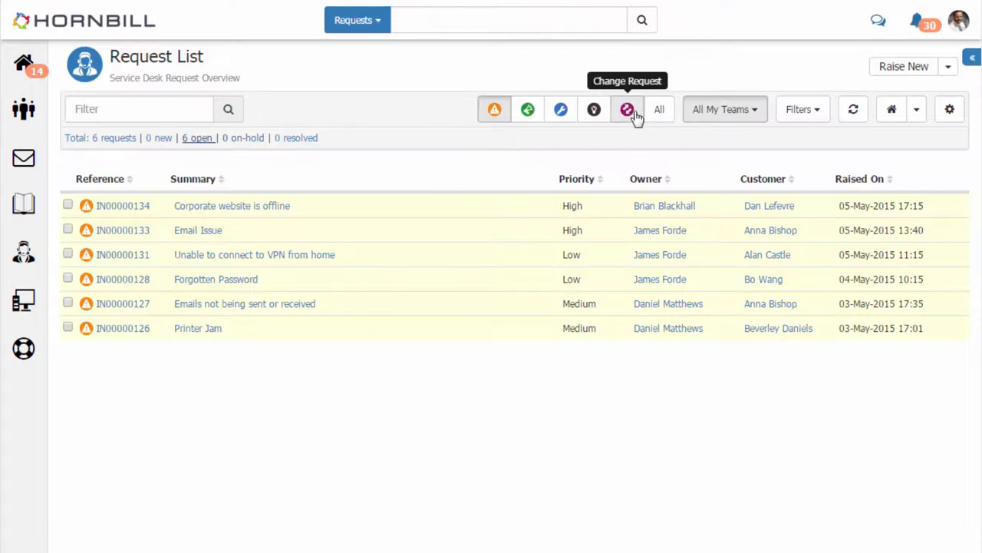
left_click(626, 109)
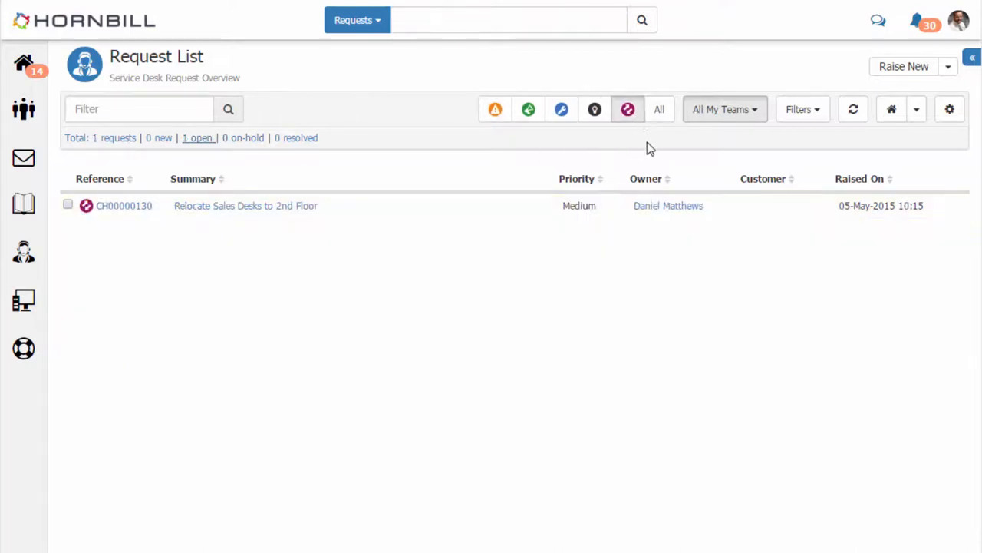
mouse_move(896, 132)
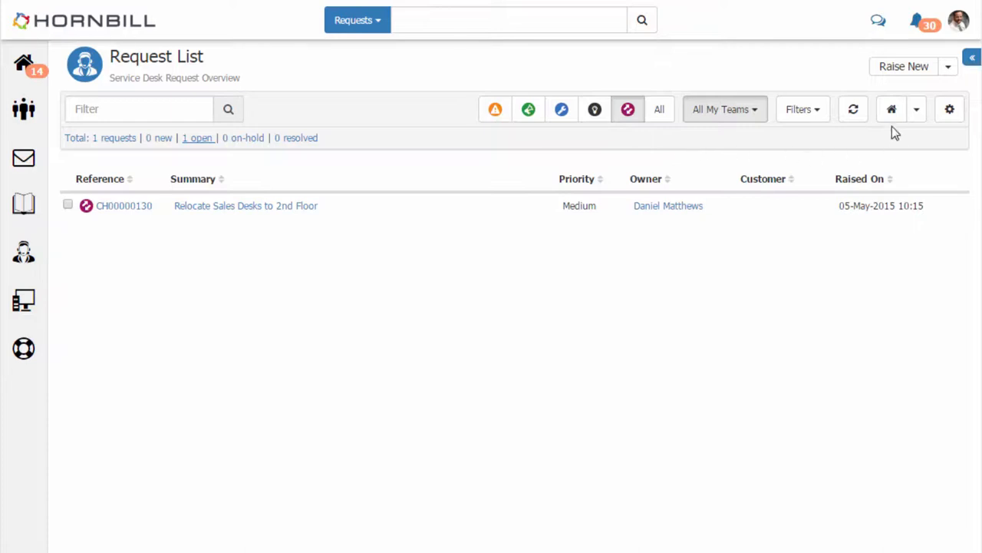
mouse_move(893, 109)
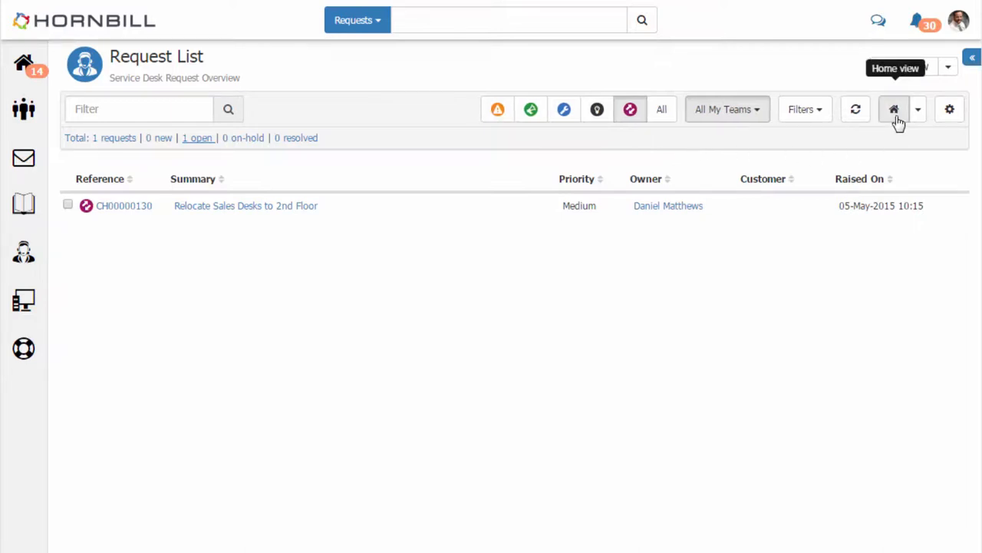
Step: Use the Home view to bring back the six Service Desk incidents
left_click(893, 109)
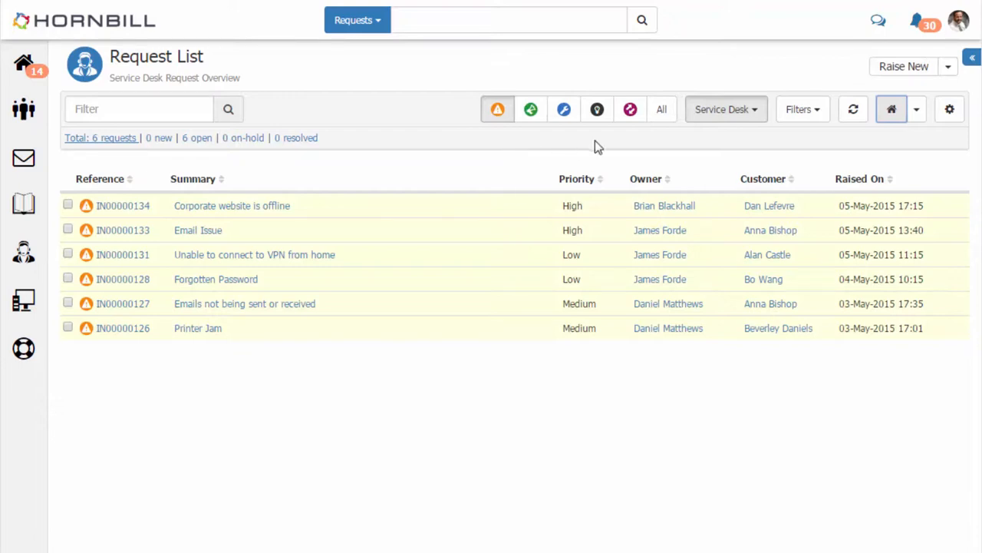
mouse_move(728, 141)
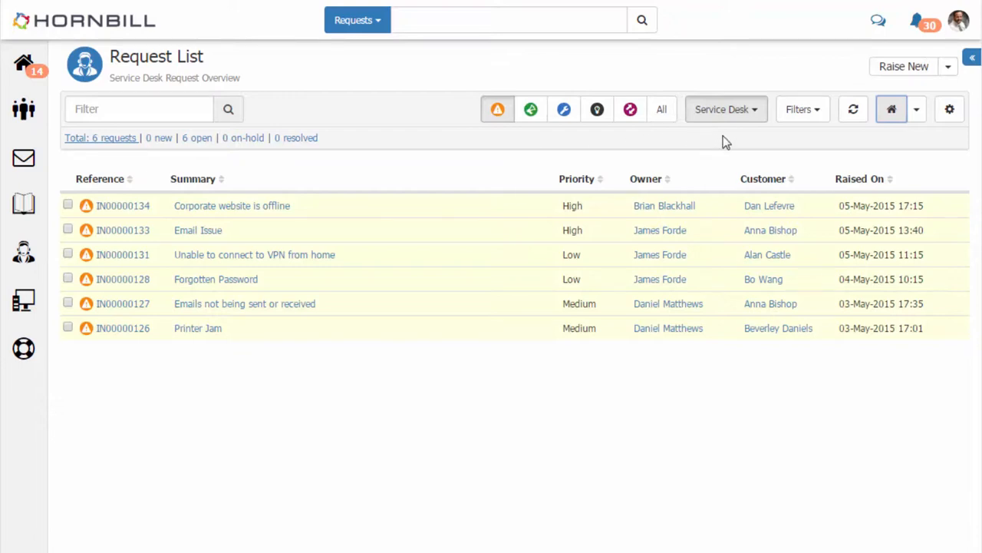